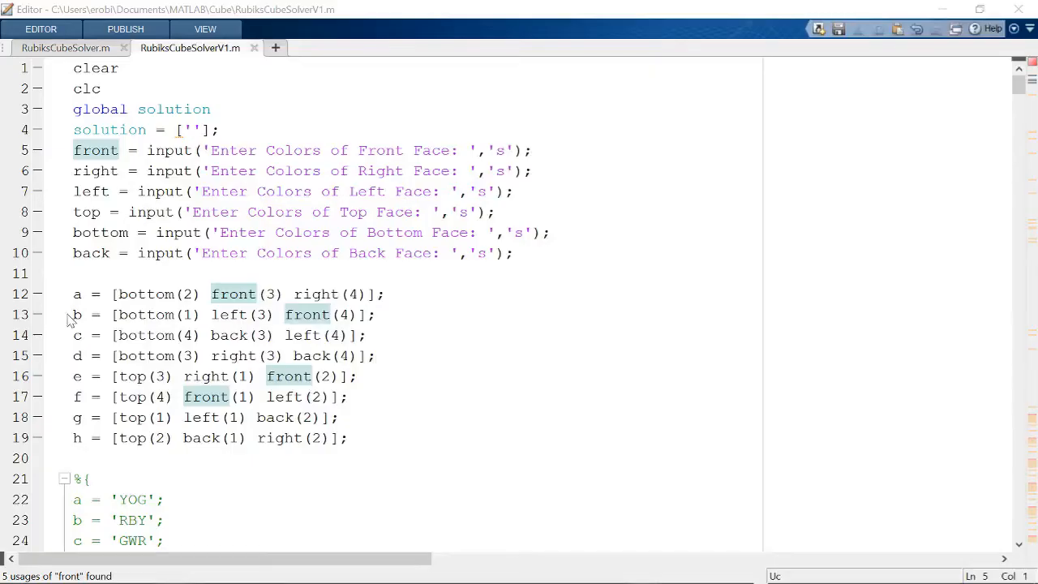
Select the input prompt lines, then try sample letters AAAA and BBBB in the Enter Face Colours dialog.
drag(73, 150, 512, 252)
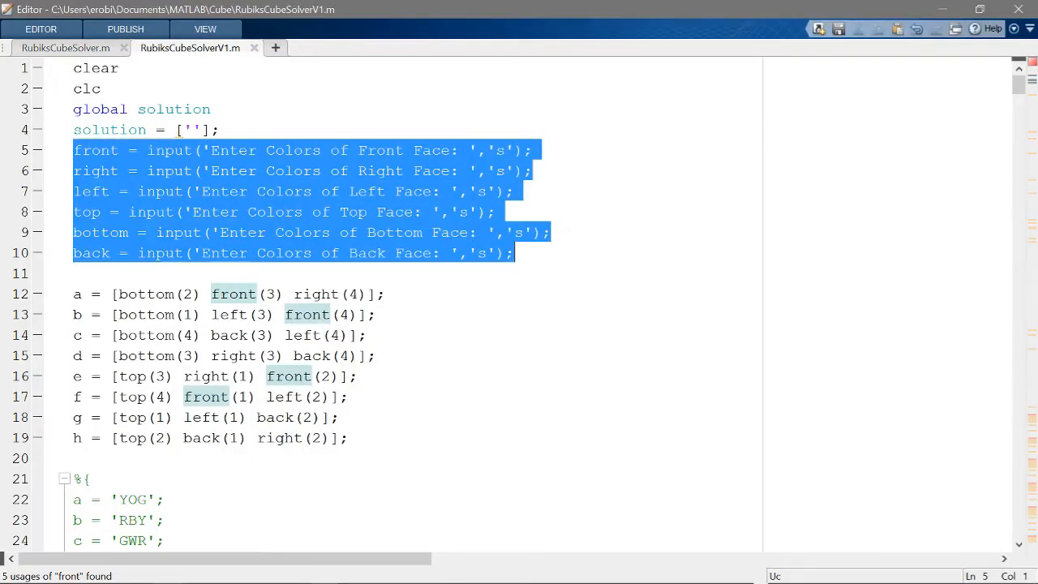
text(AA)
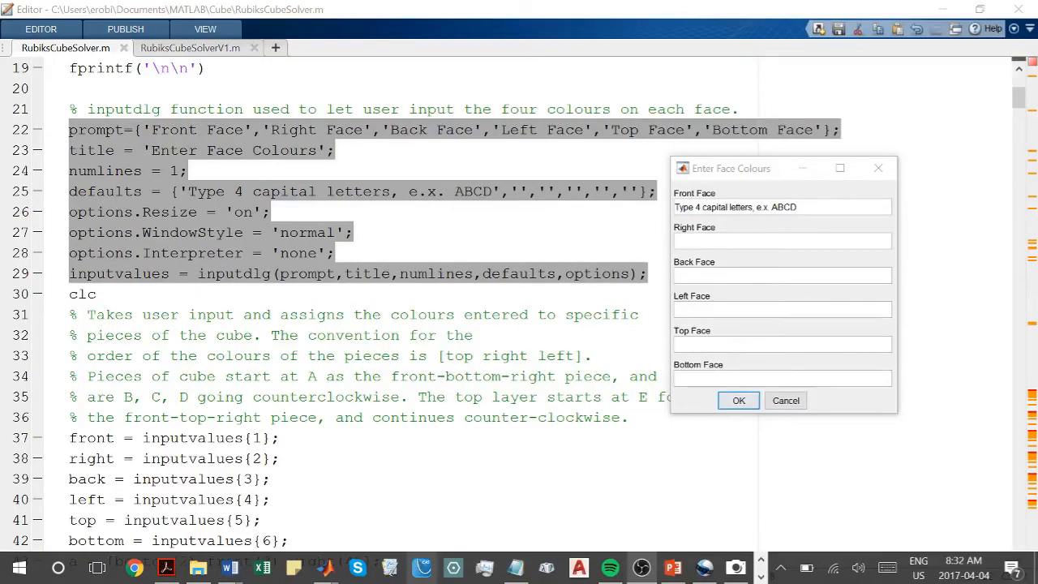
text(AAAA)
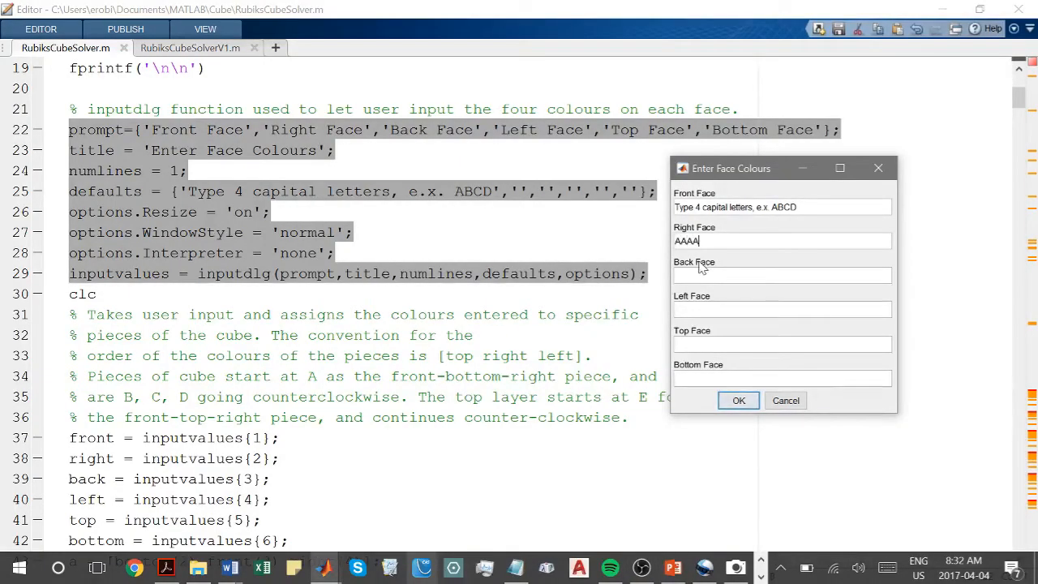
text(BBBB)
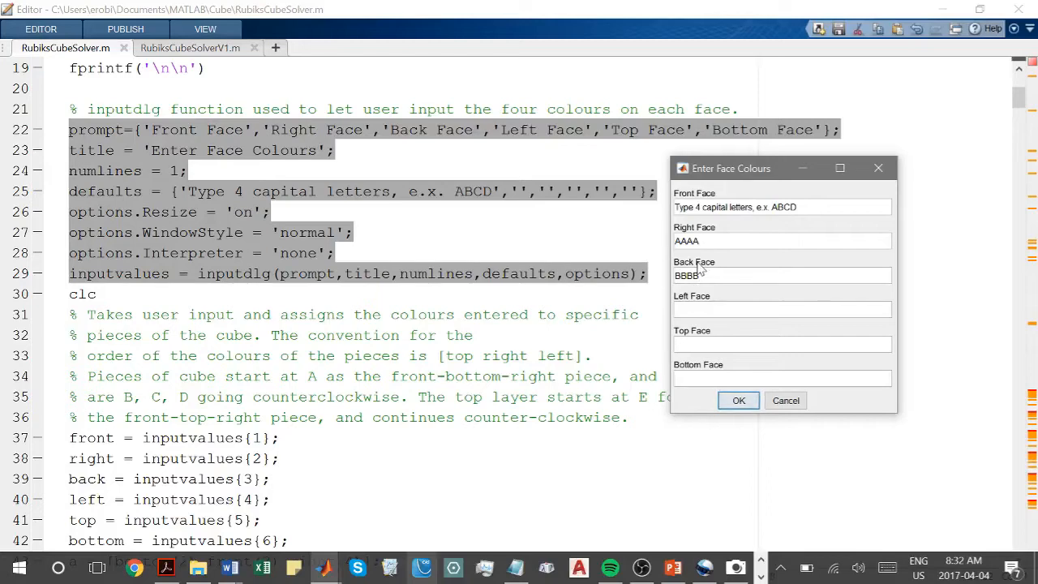
click(738, 399)
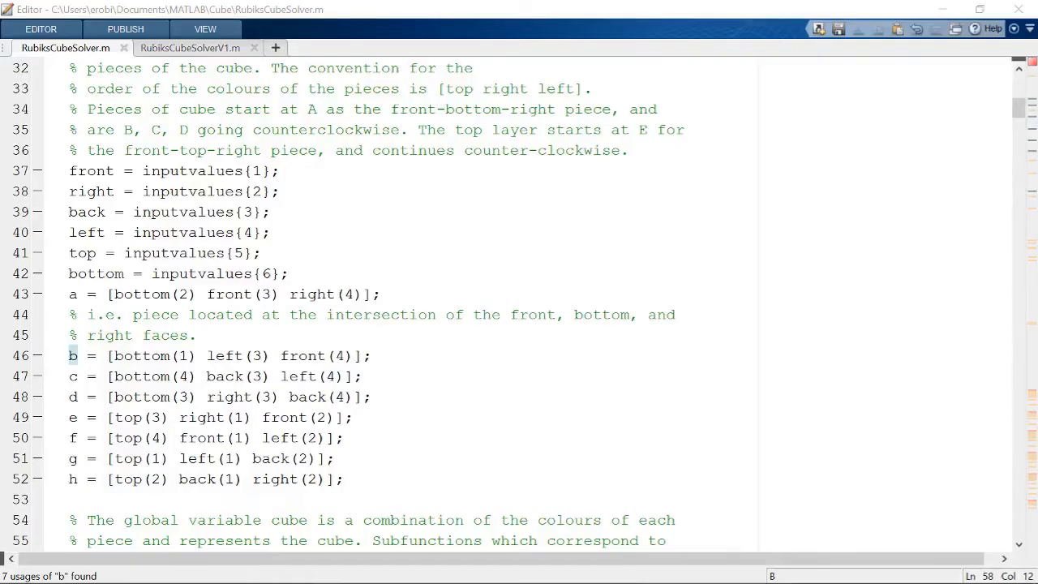
Highlight the lines assigning dialog values to the six faces, then clear the selection.
drag(68, 170, 288, 273)
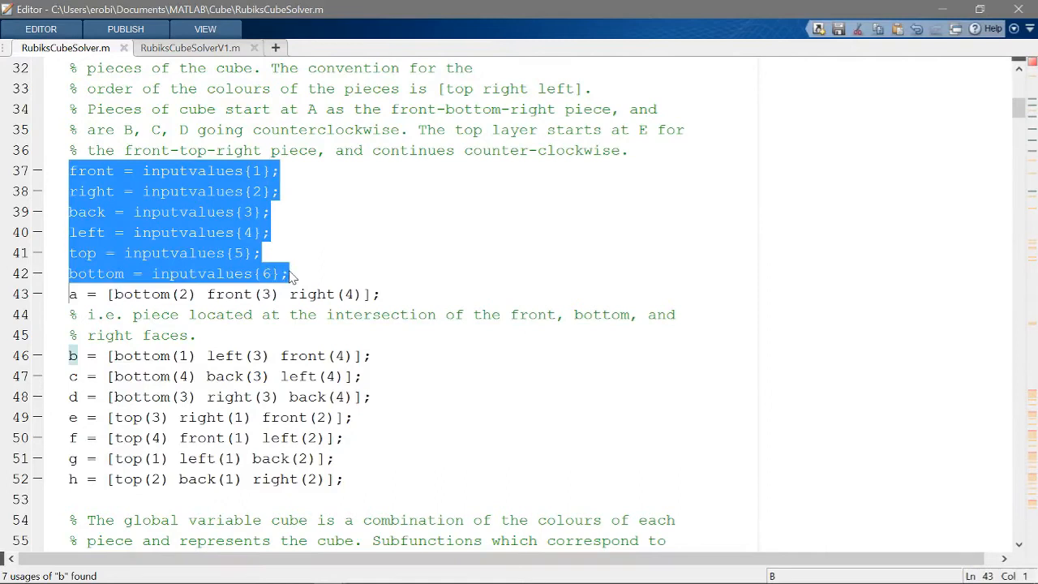
click(287, 274)
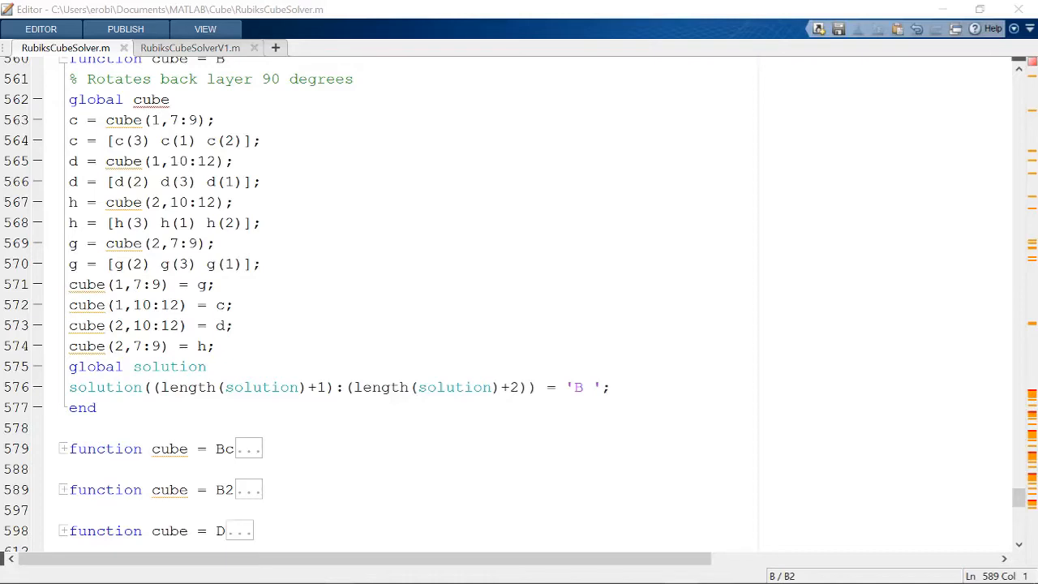
Scroll through the folded move subfunctions D to Rc at the end of the script.
scroll(down, 3)
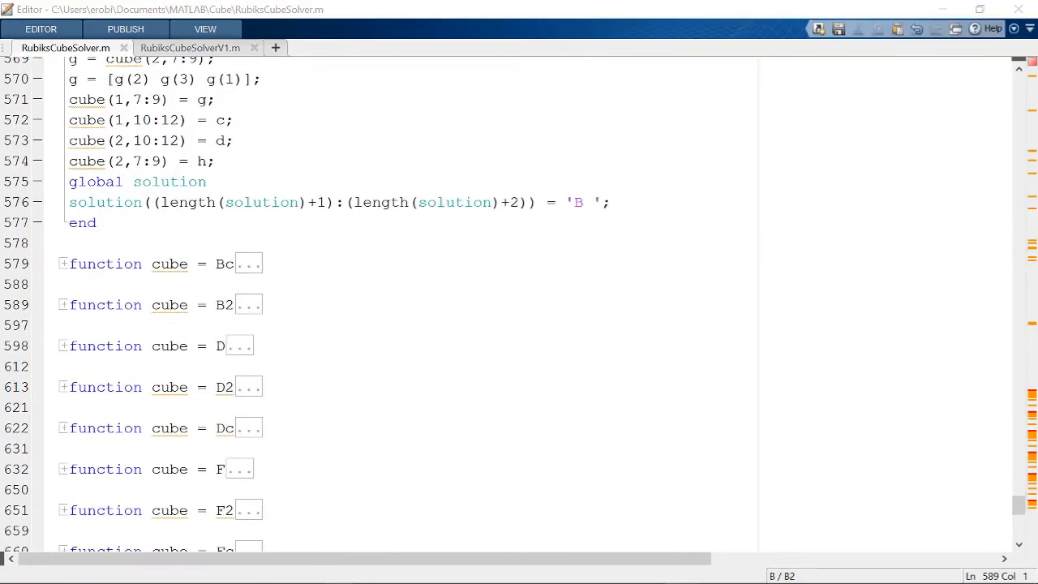
scroll(down, 3)
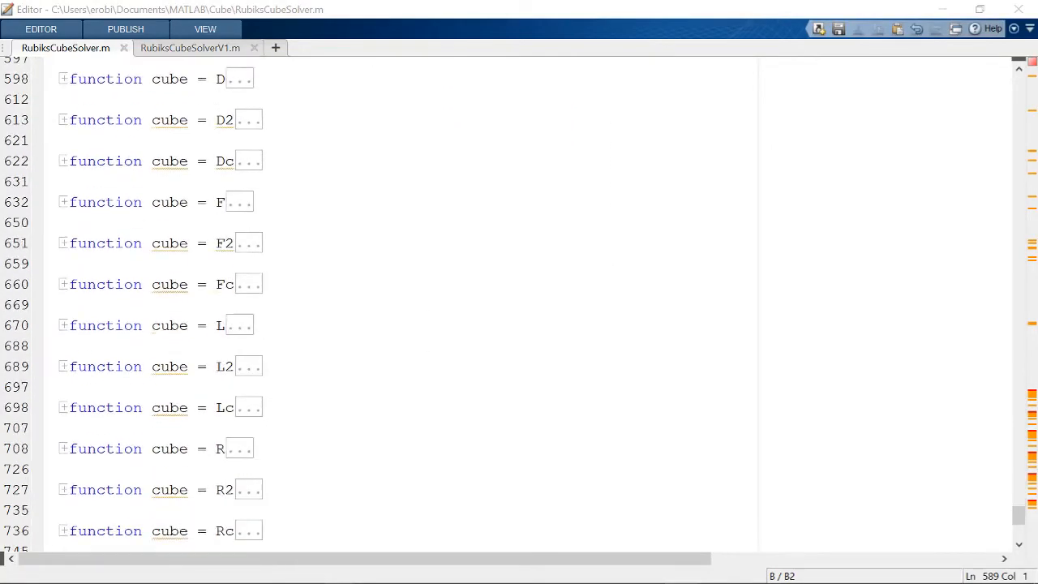
scroll(down, 3)
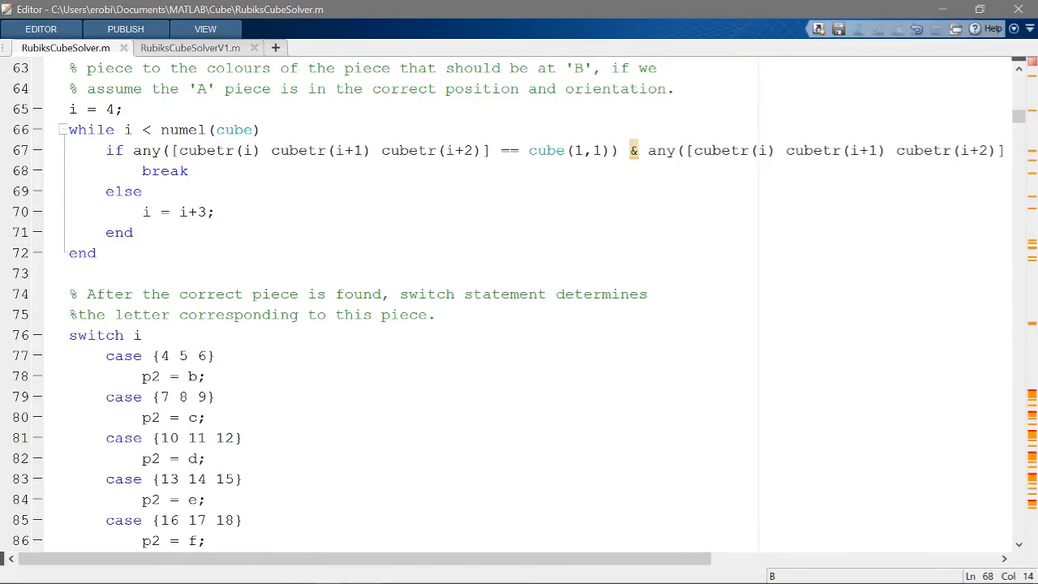
Scroll through the switch and if blocks placing first-layer pieces down to the p3 switch statement.
scroll(down, 3)
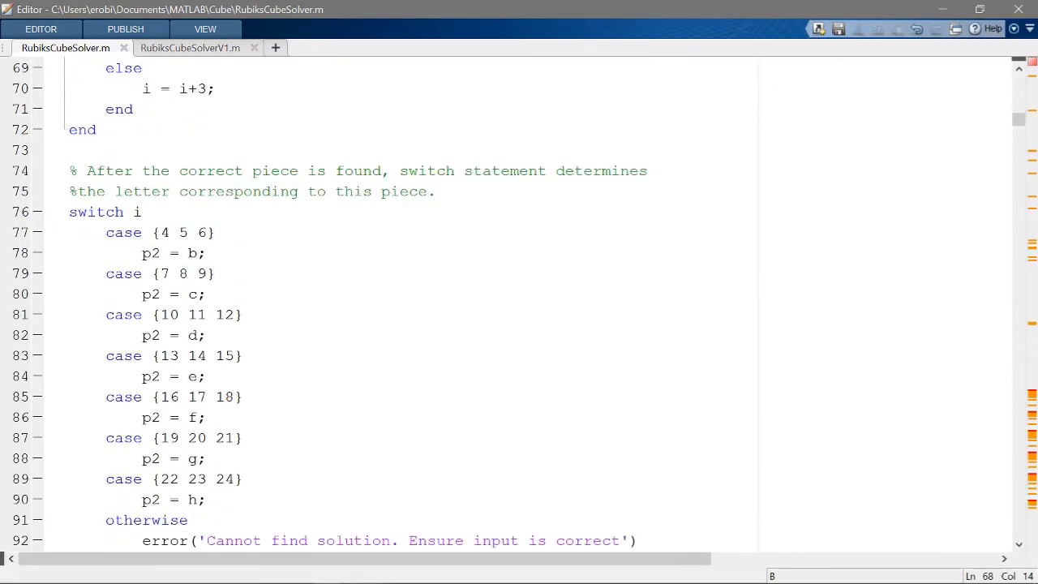
drag(142, 191, 235, 252)
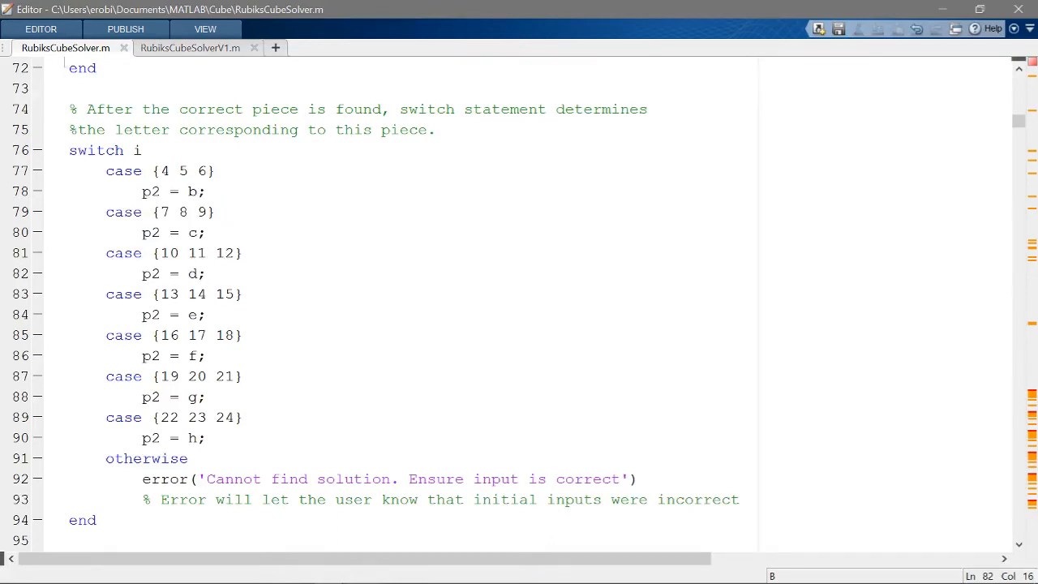
scroll(down, 3)
text(end)
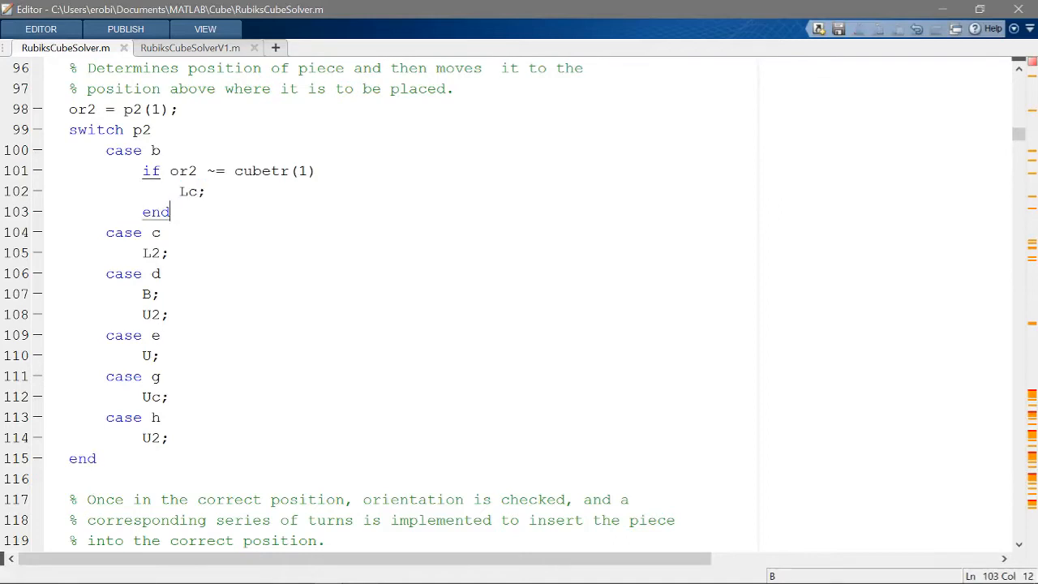
scroll(down, 3)
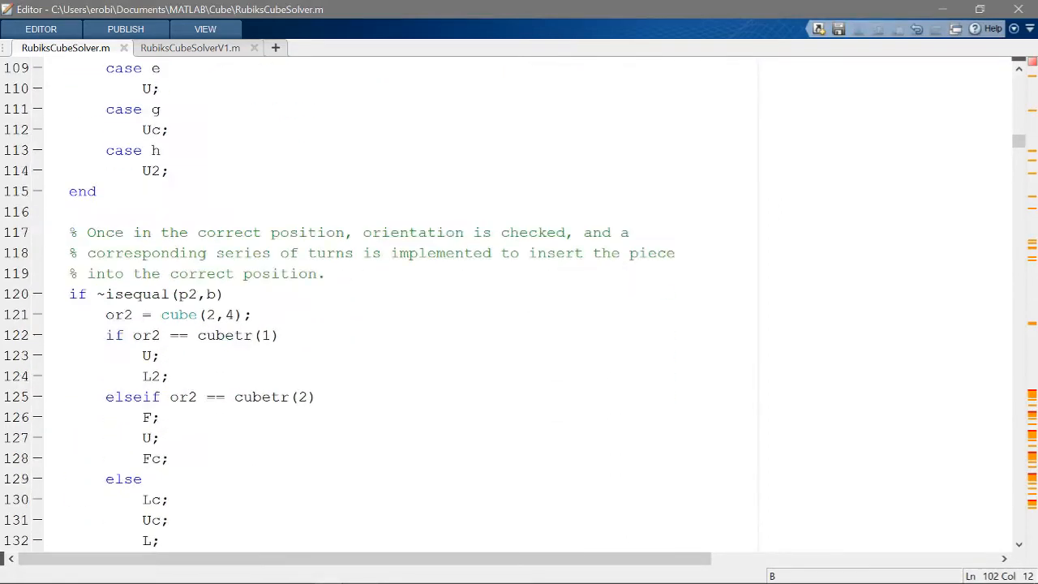
scroll(down, 3)
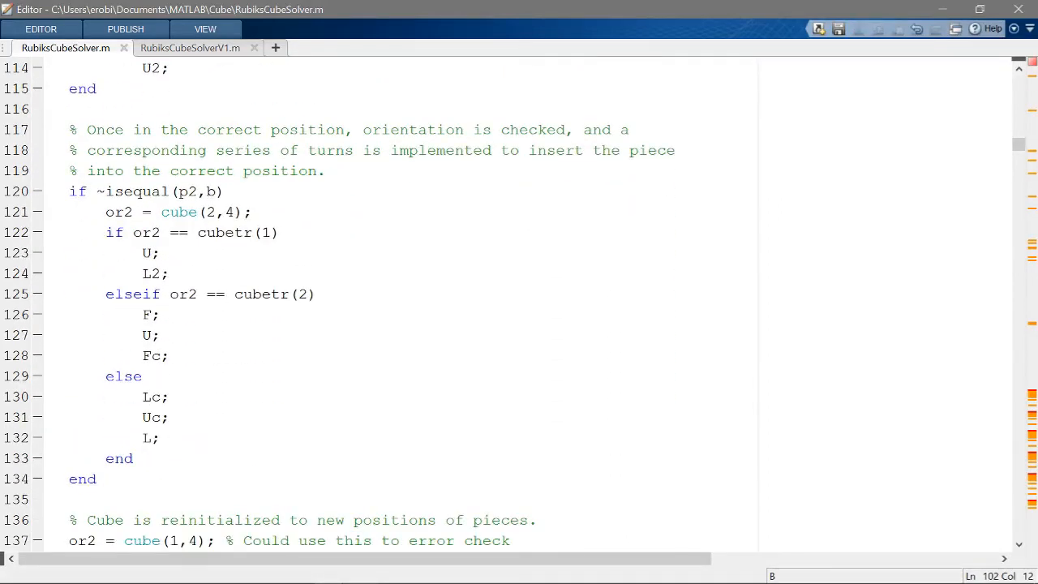
scroll(down, 3)
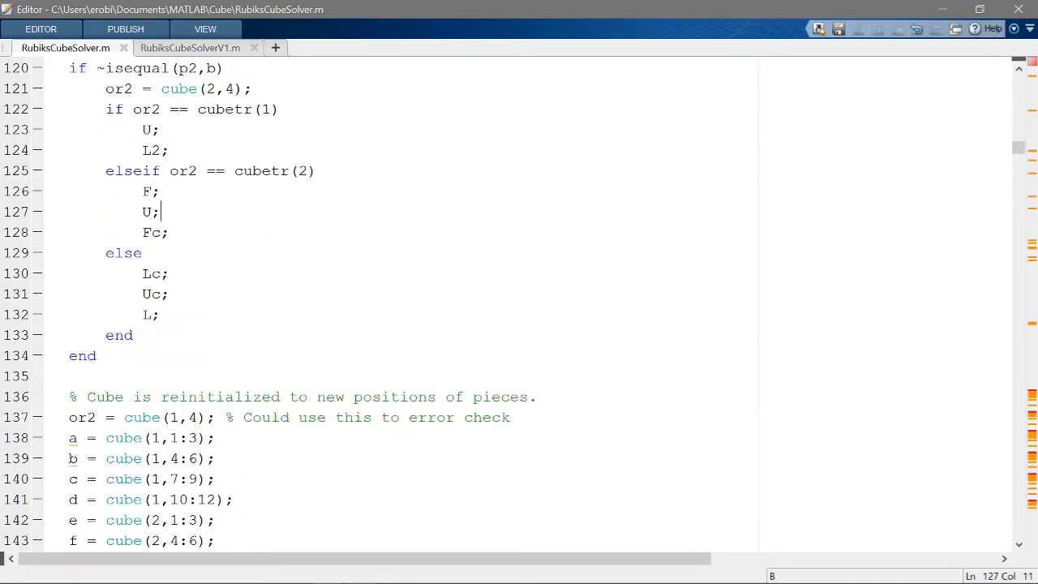
scroll(down, 3)
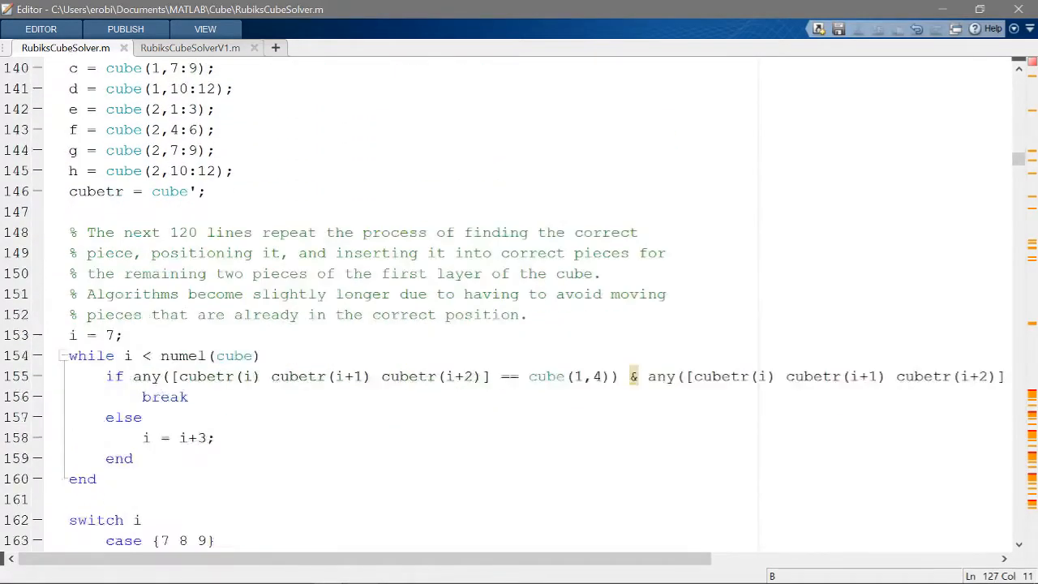
scroll(down, 3)
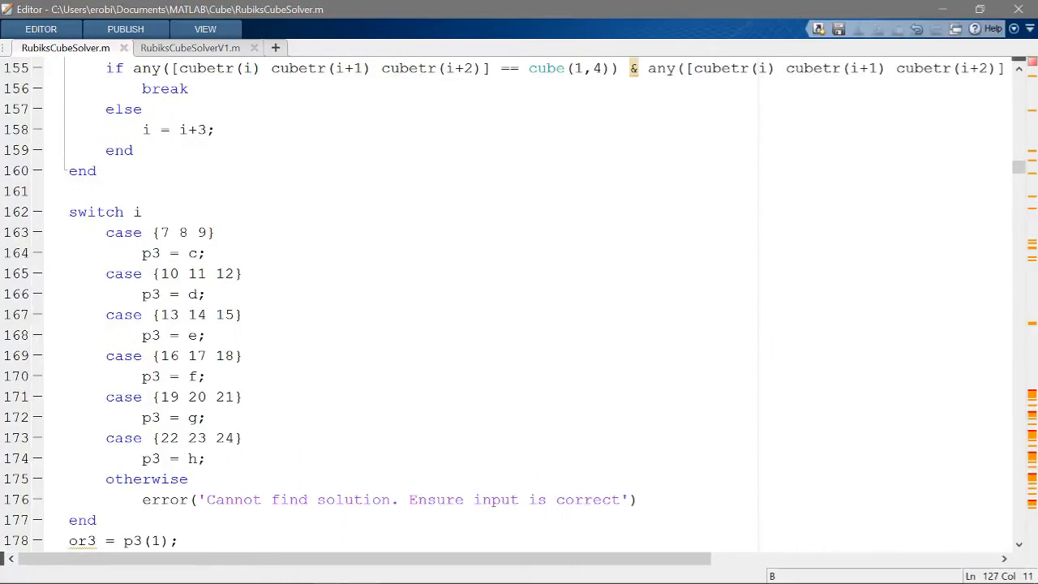
scroll(down, 3)
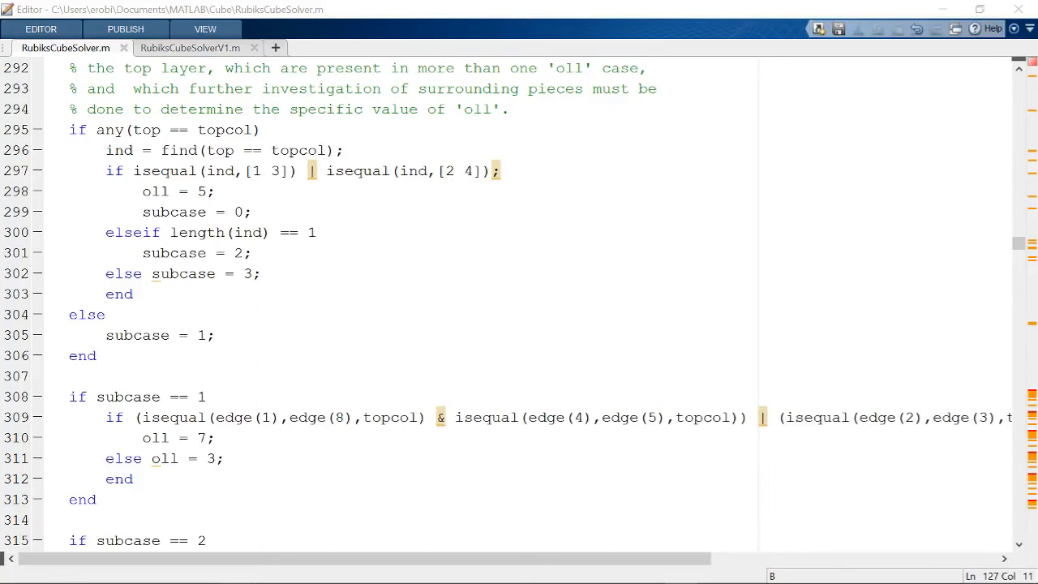
scroll(down, 3)
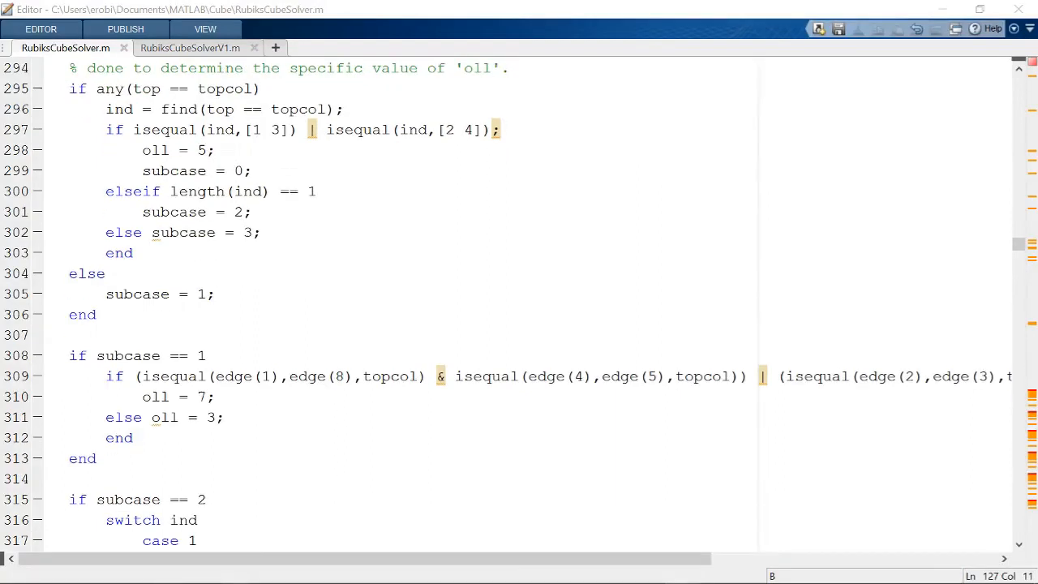
scroll(down, 3)
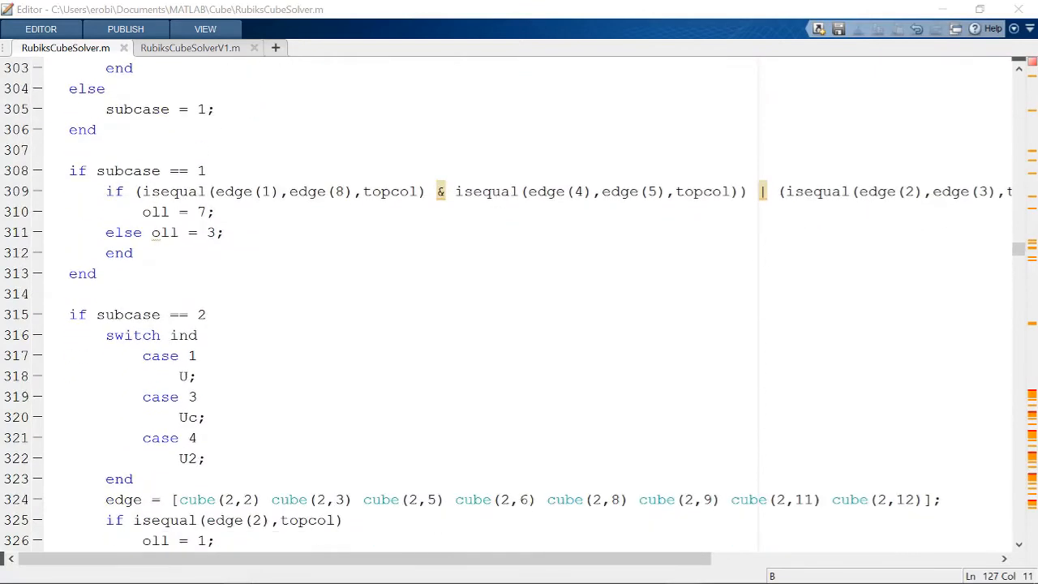
scroll(down, 3)
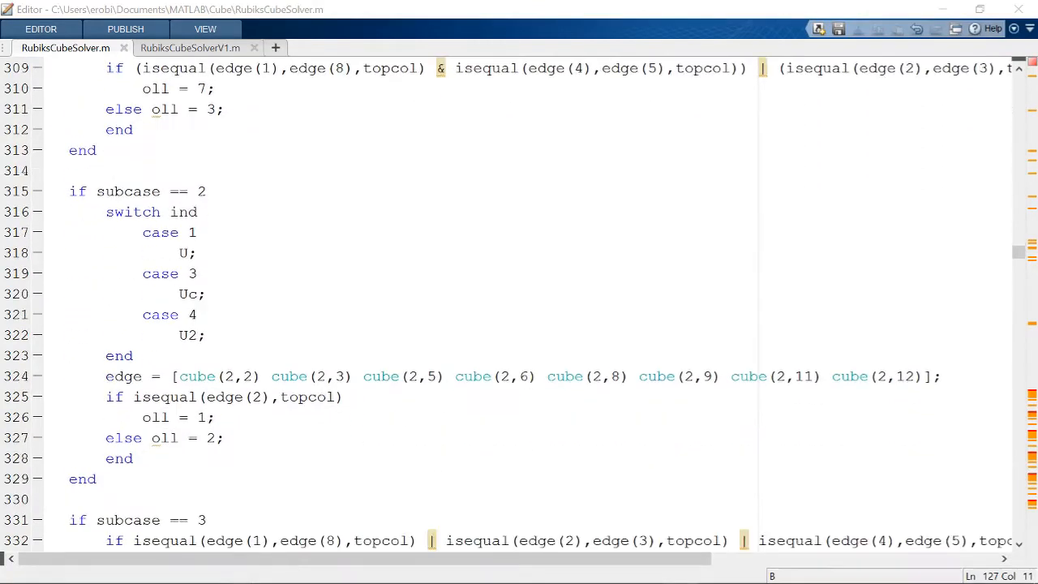
scroll(down, 3)
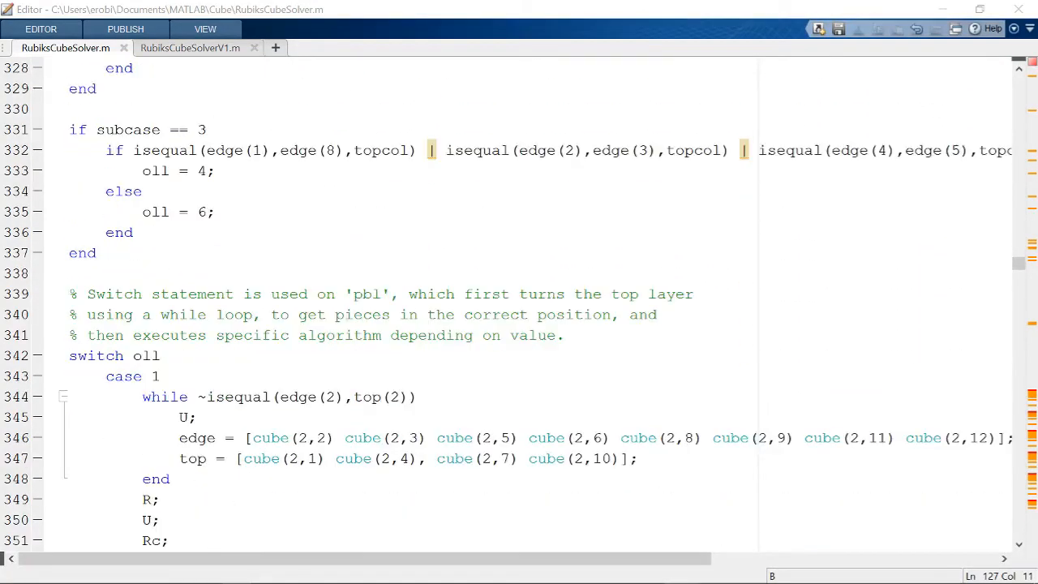
scroll(down, 3)
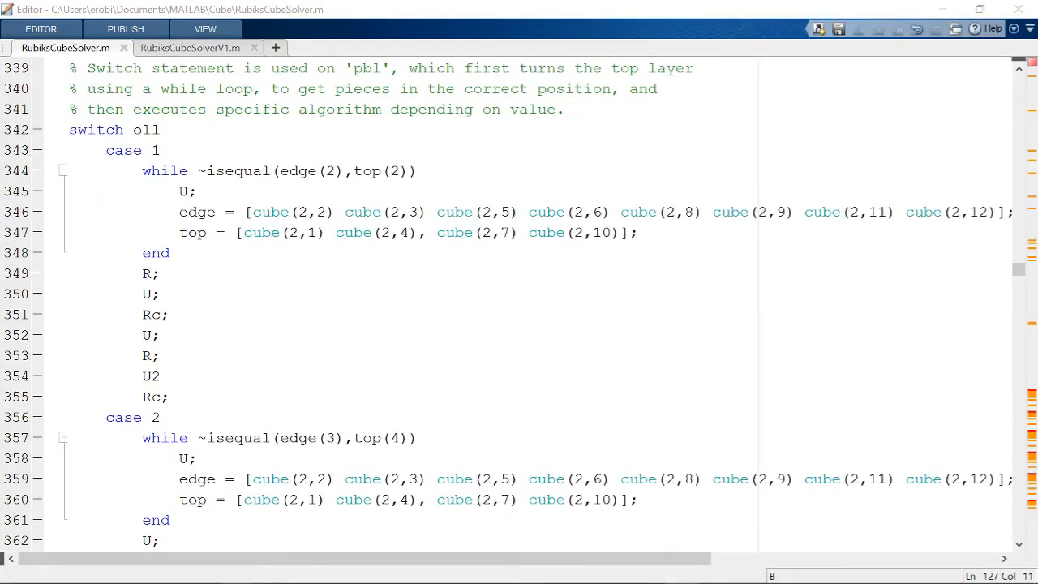
scroll(down, 3)
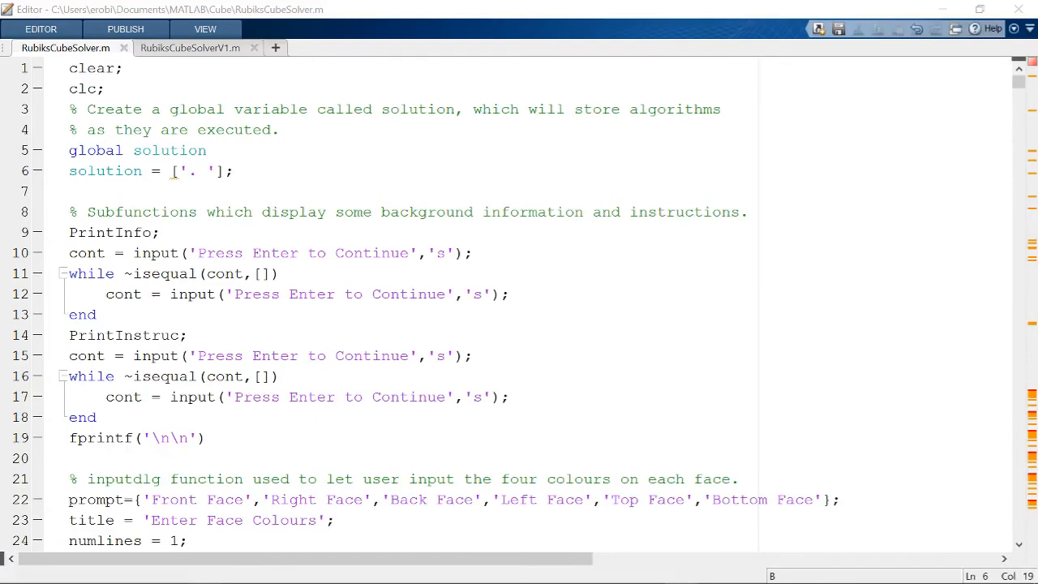
Scroll to the loop in RubiksCubeSolverV1.m converting solution move letters into numeric codes.
scroll(down, 3)
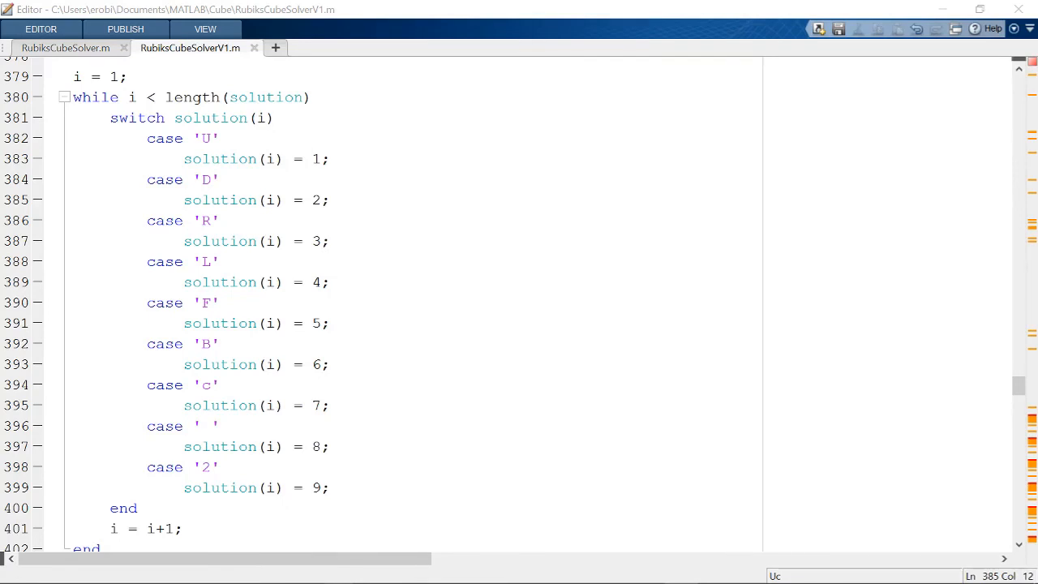
drag(149, 138, 238, 159)
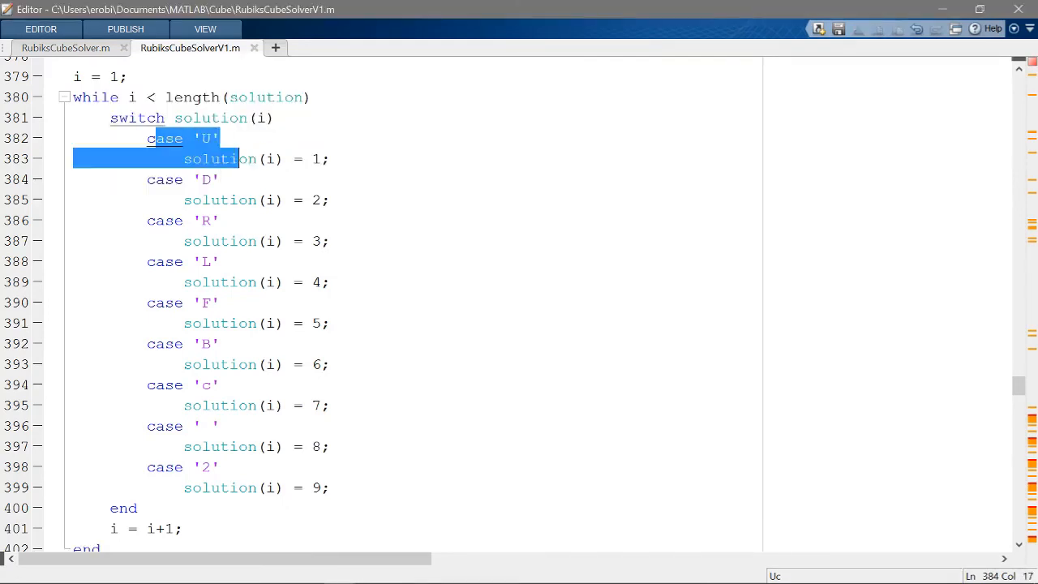
scroll(down, 3)
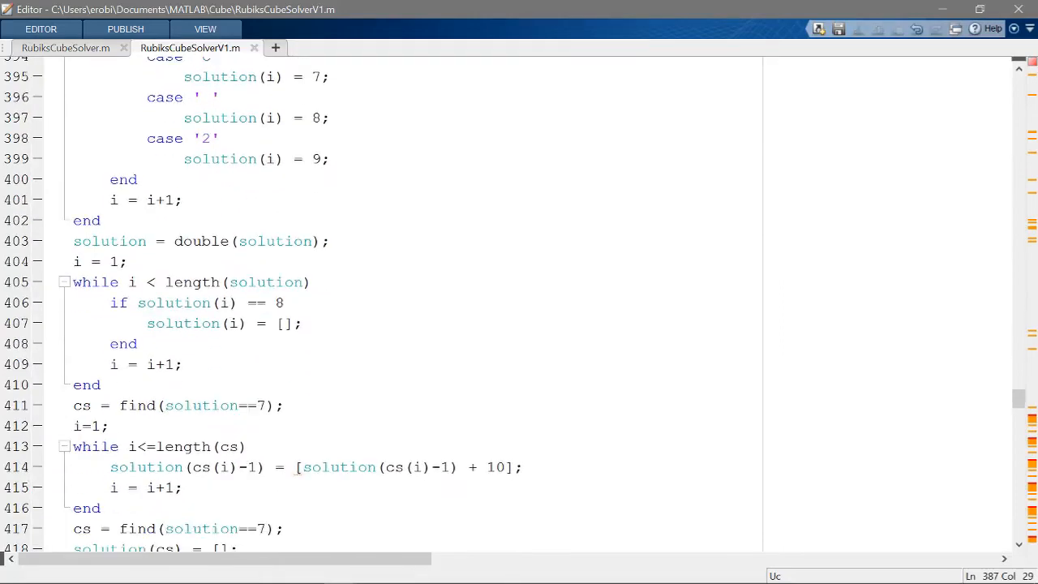
scroll(down, 3)
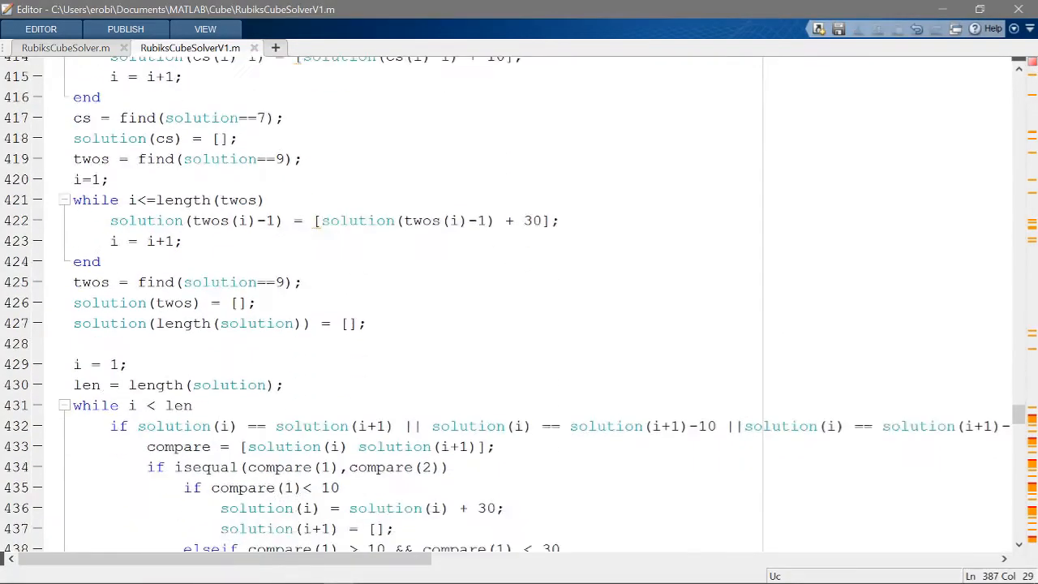
scroll(down, 3)
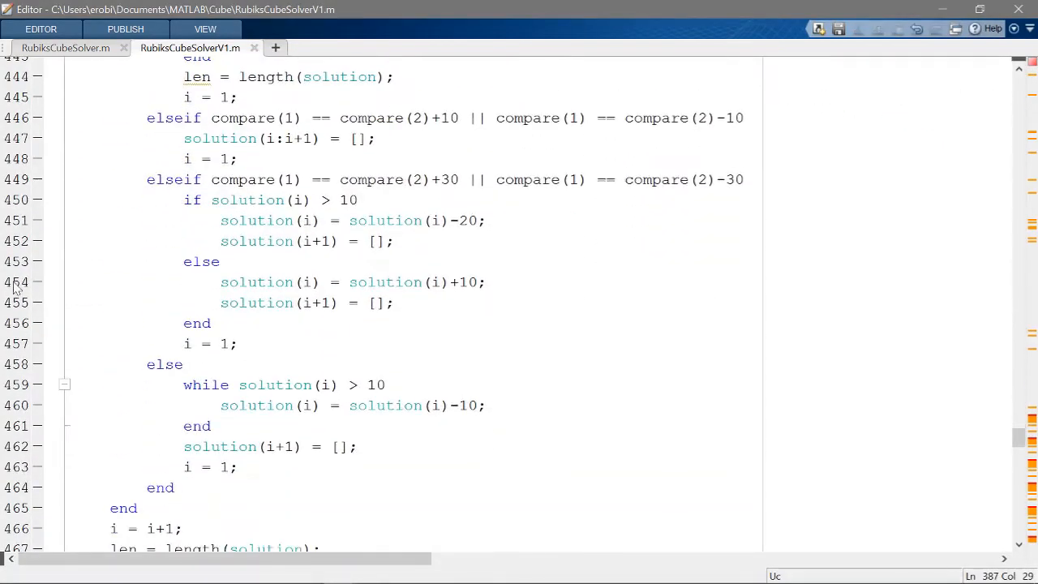
click(65, 48)
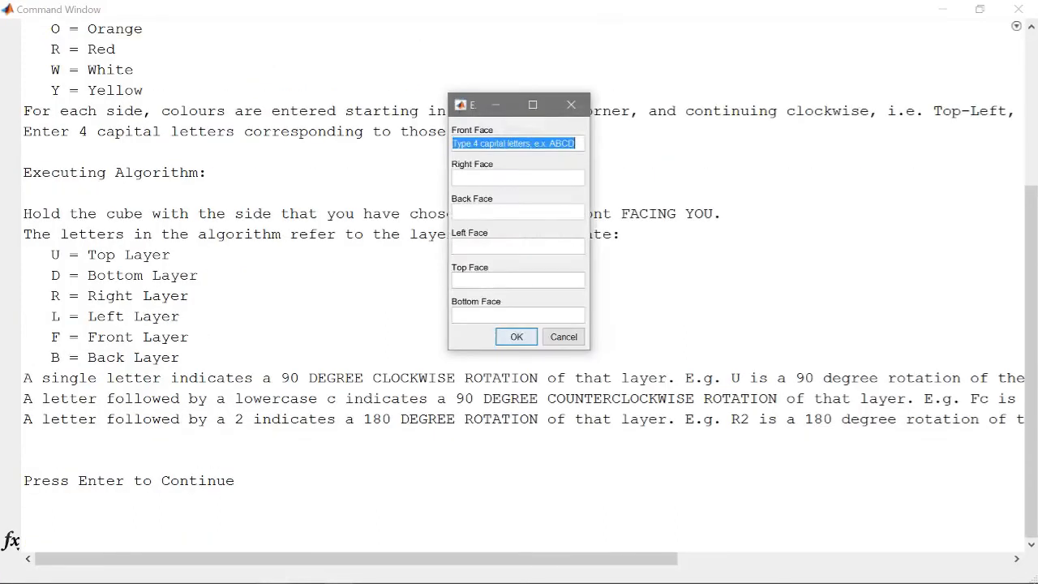
Enter the face colours (RW, YRG, WGOB), solve the cube, then display the cube variable.
text(RWYG)
click(517, 247)
text(GWR)
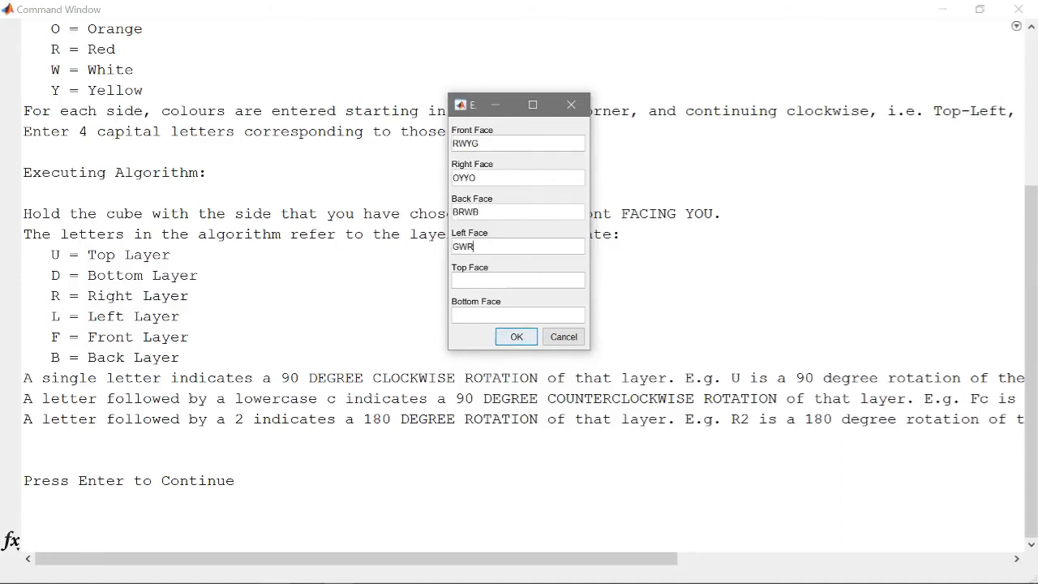
text(YRG)
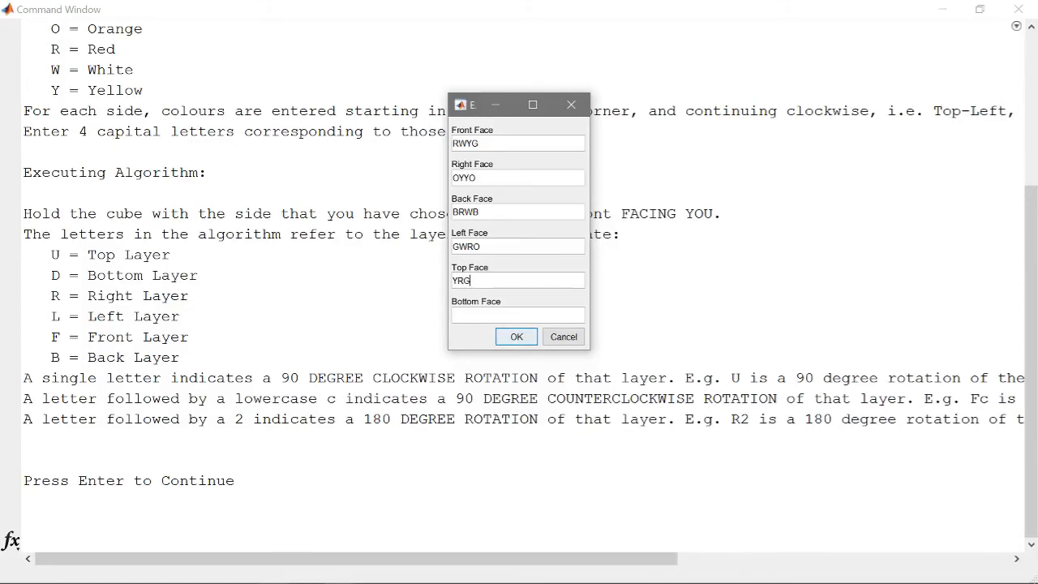
text(WGOB)
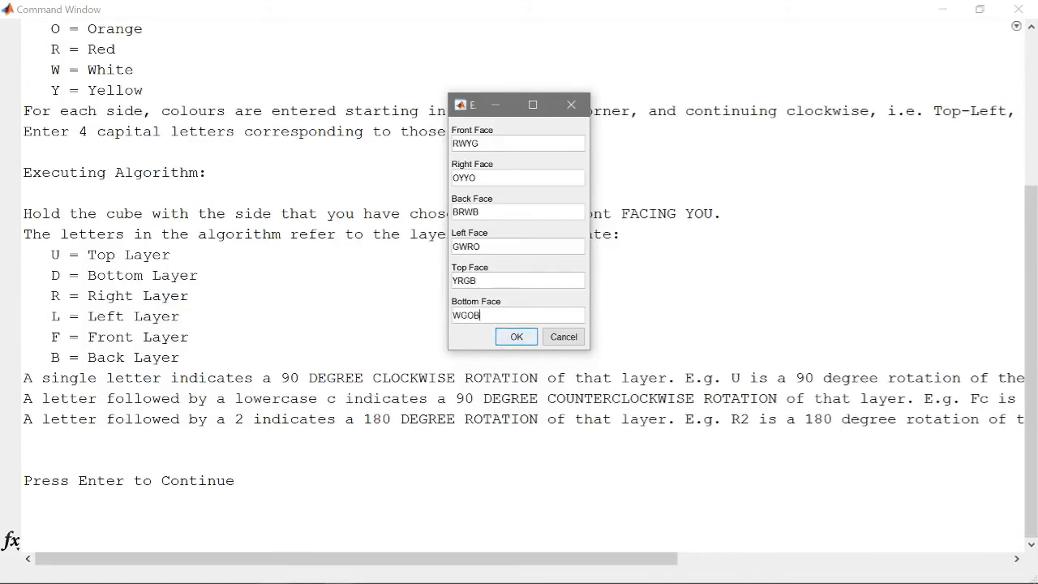
click(516, 336)
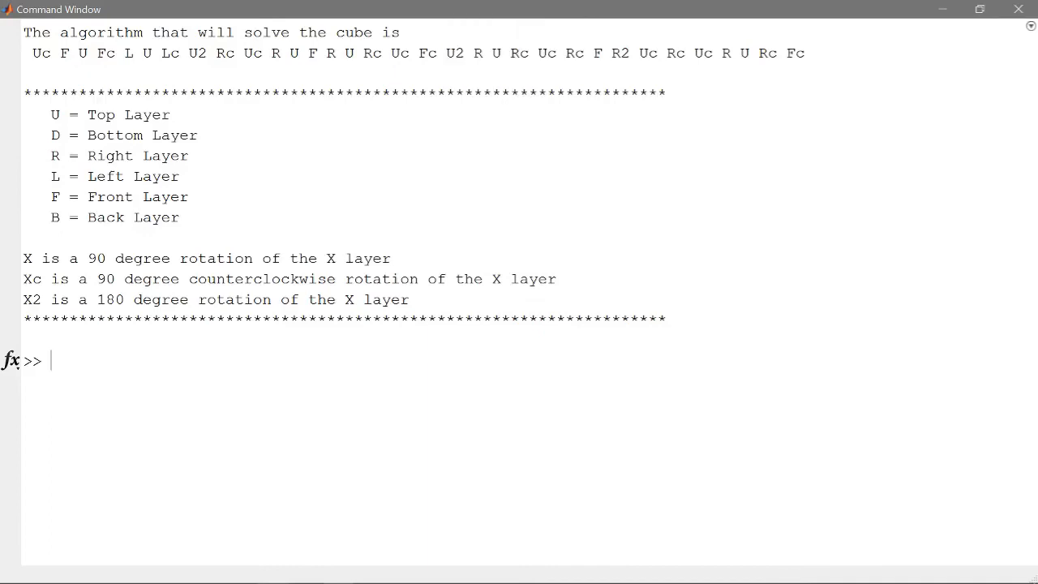
text(cube)
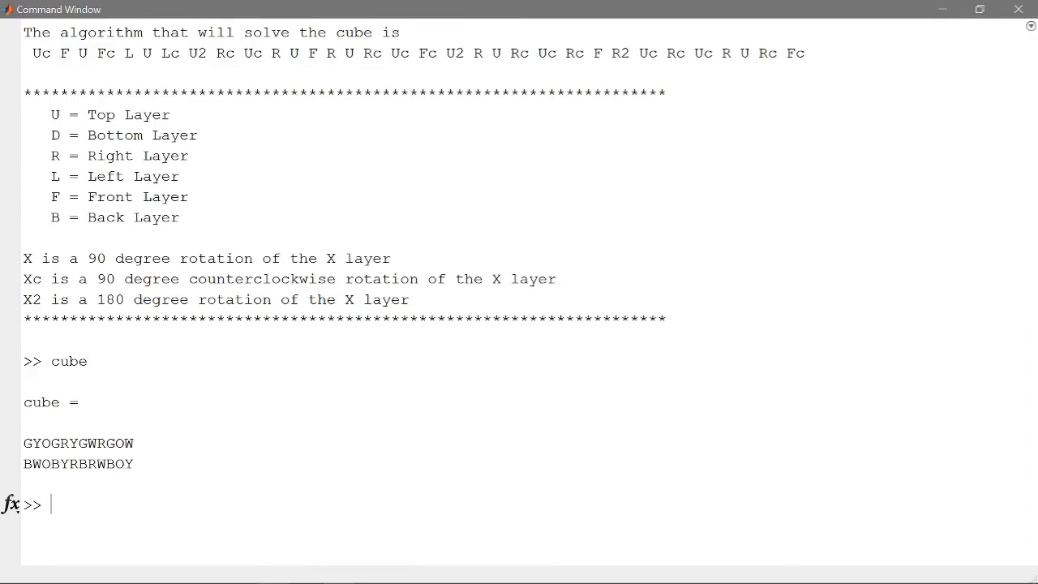